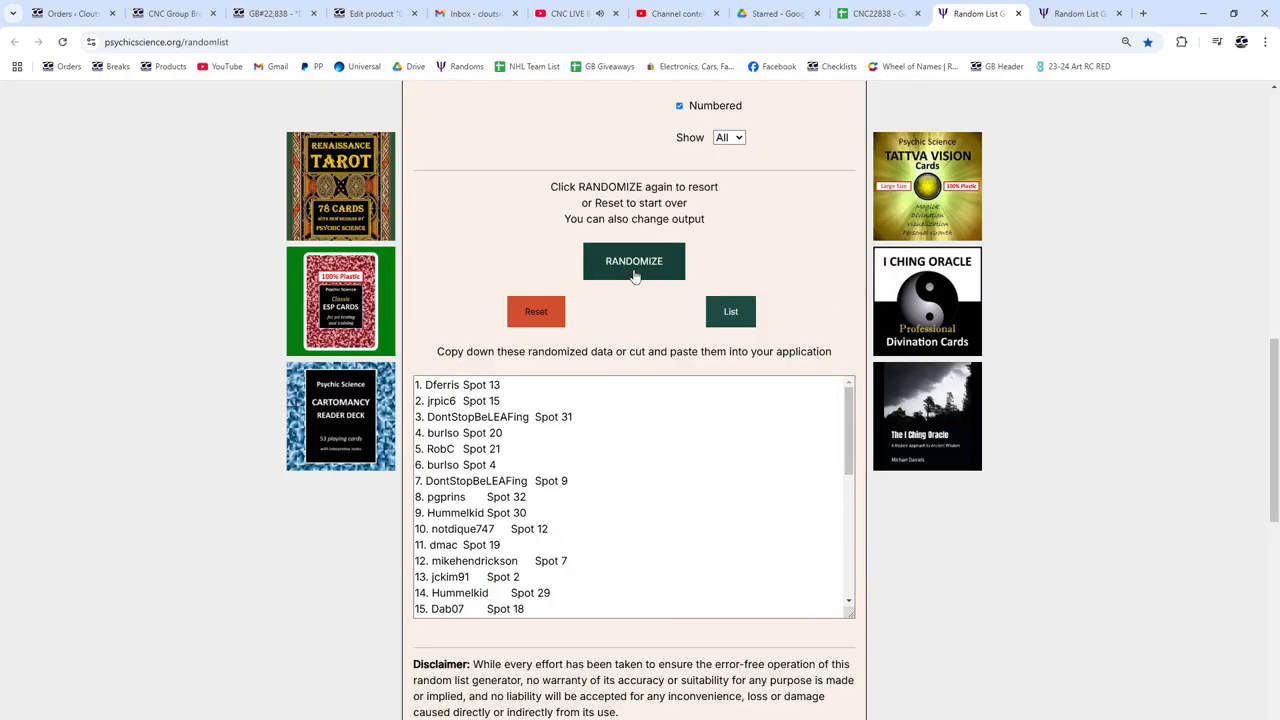
pyautogui.click(634, 261)
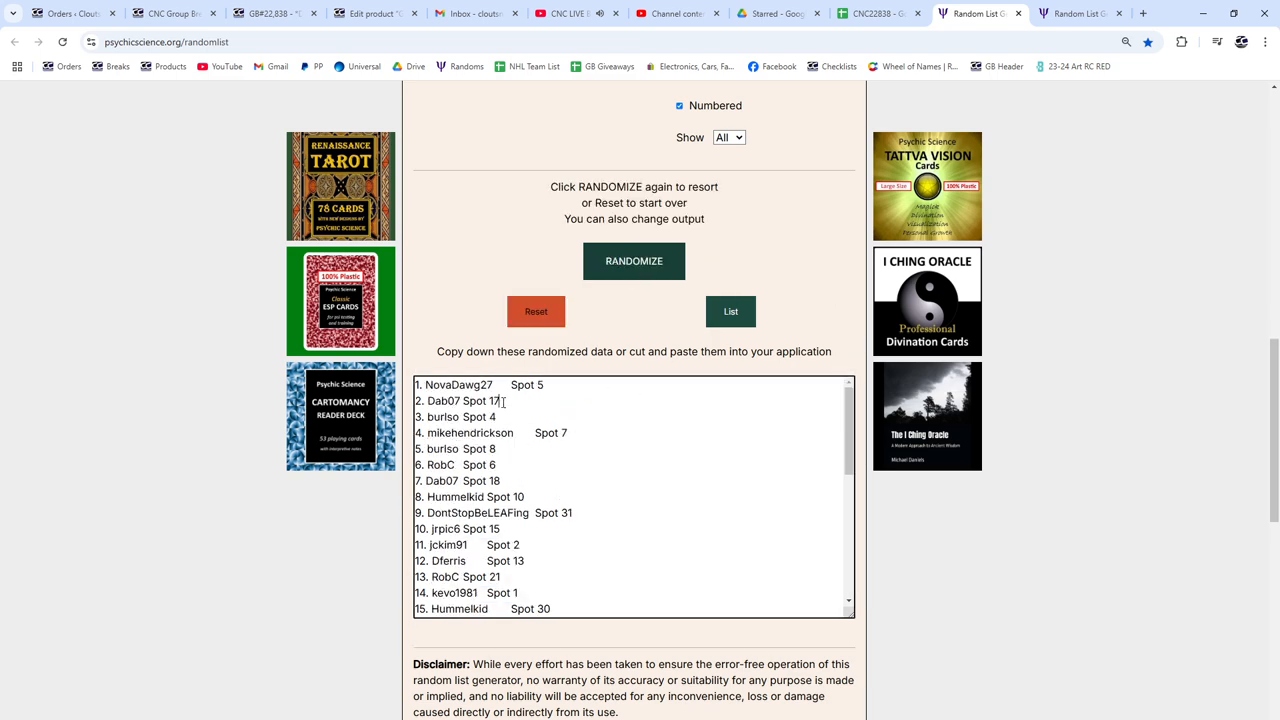
pyautogui.moveTo(417, 384); pyautogui.dragTo(490, 417)
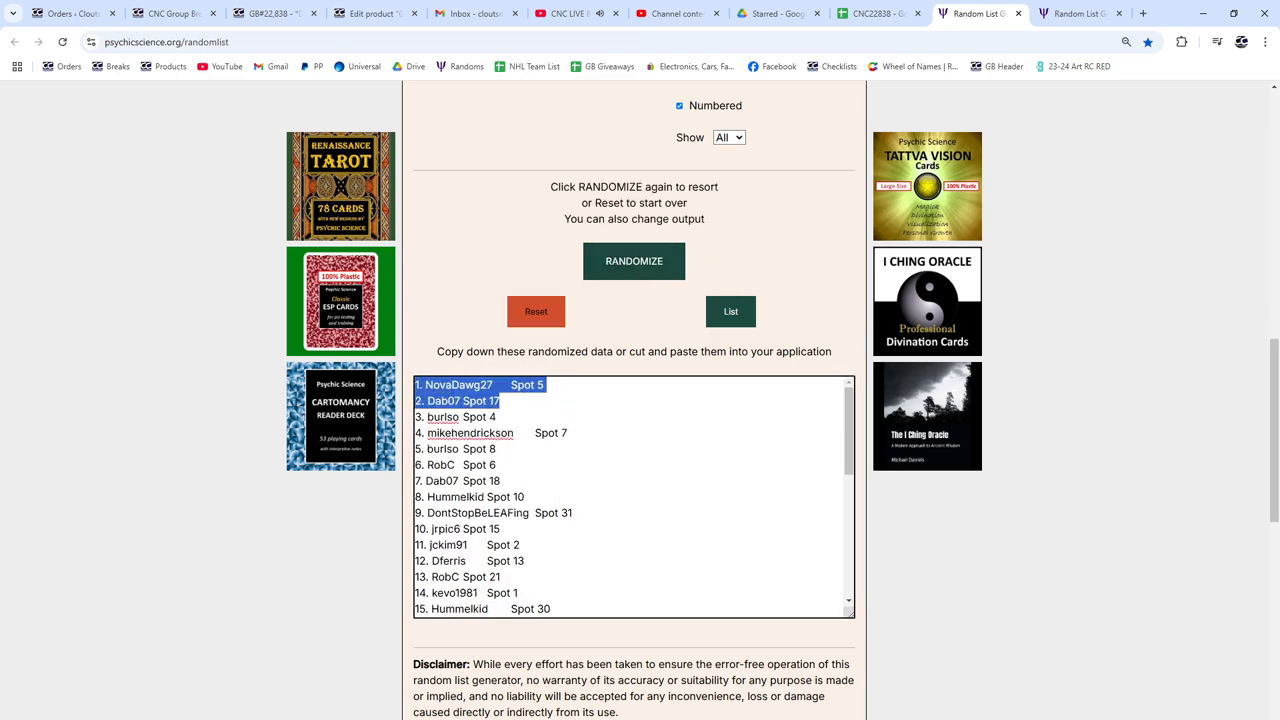